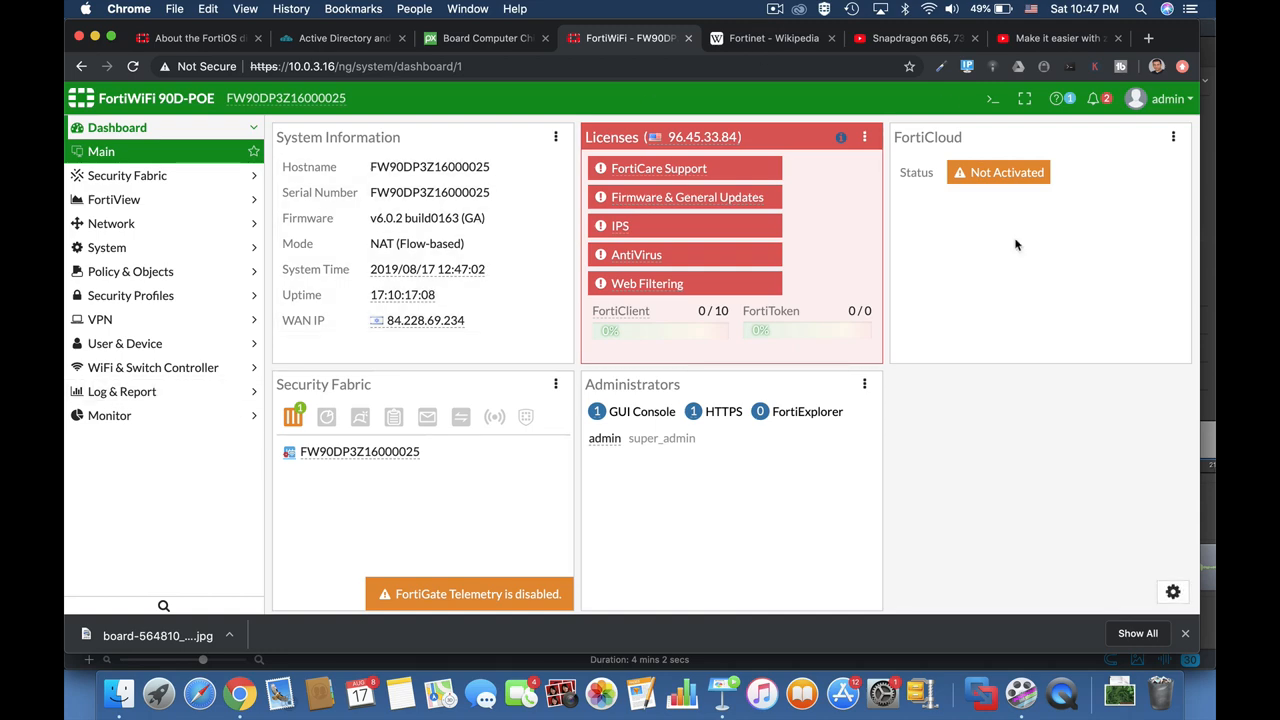
Open the CLI Console, then browse AntiVirus, Application Control, DNS Filter and the default IPS sensor.
click(992, 98)
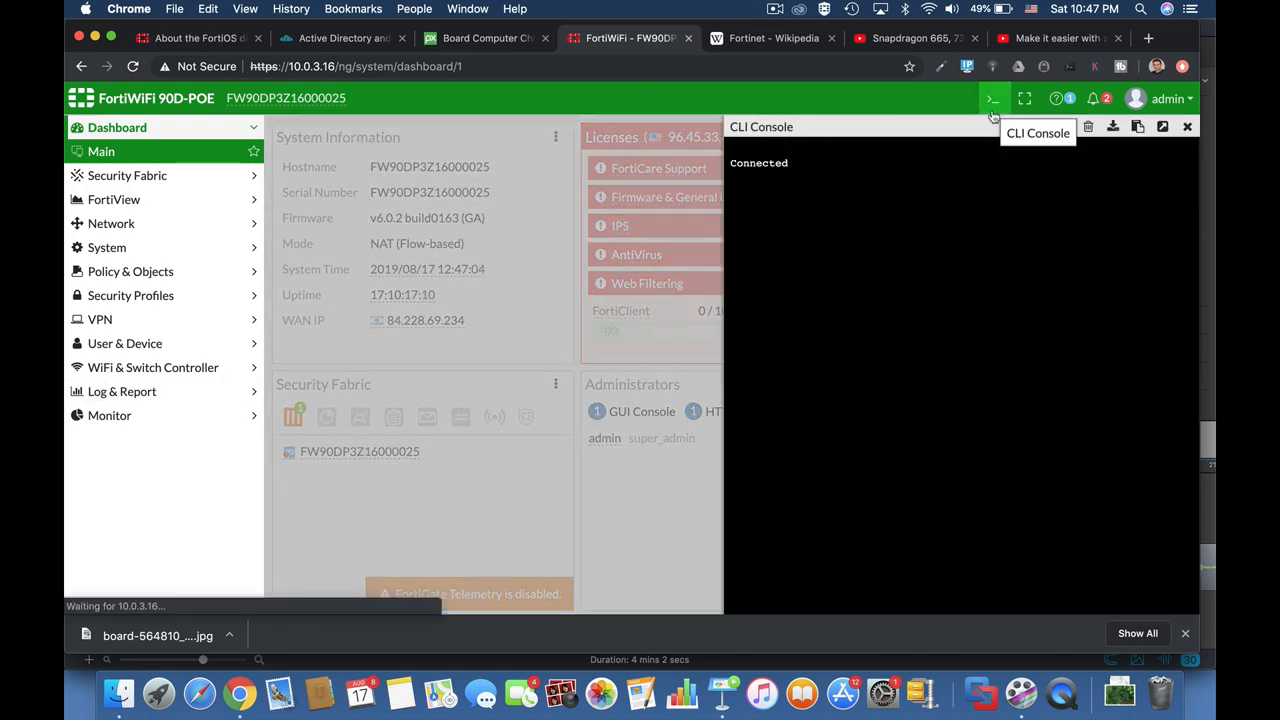
click(1187, 126)
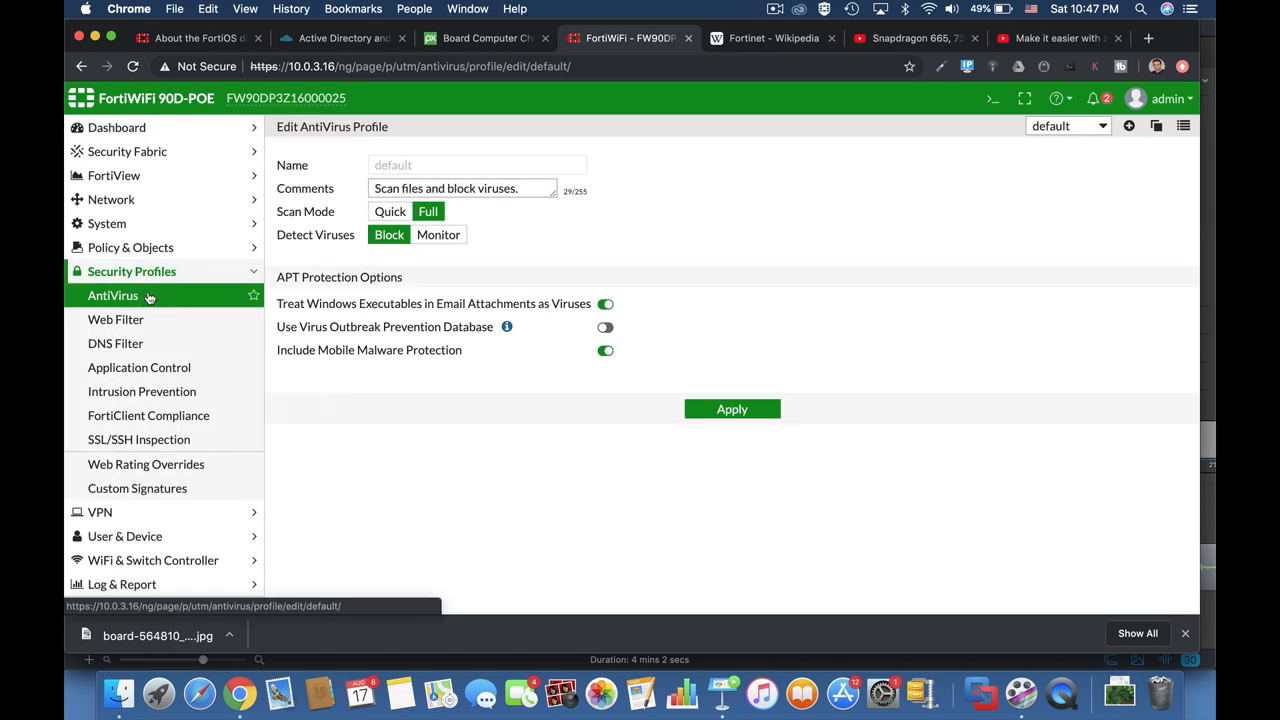
click(139, 367)
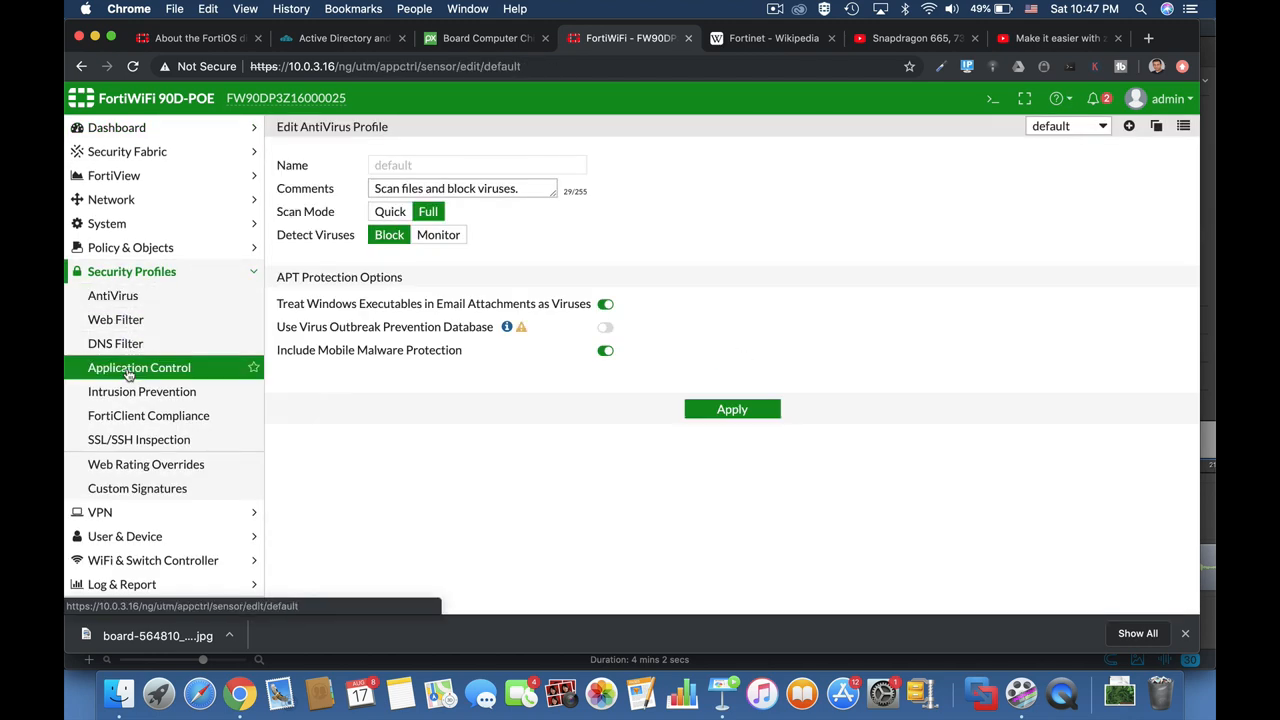
click(115, 343)
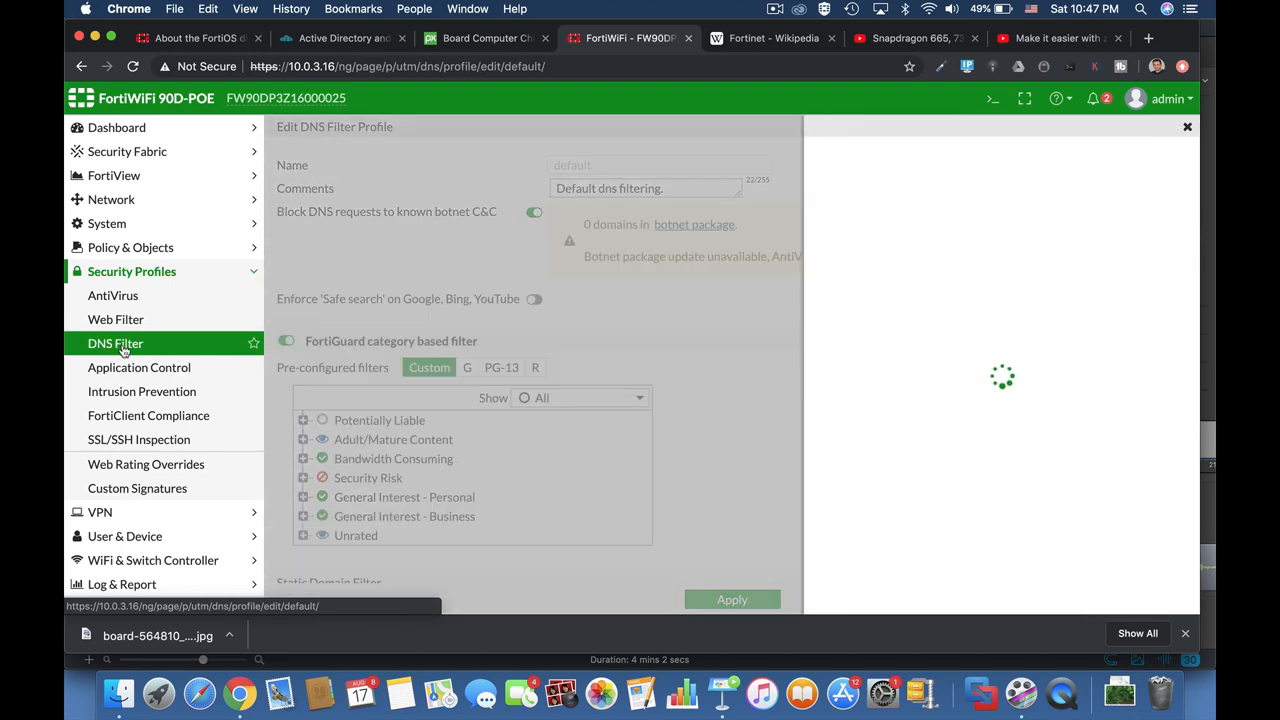
click(142, 391)
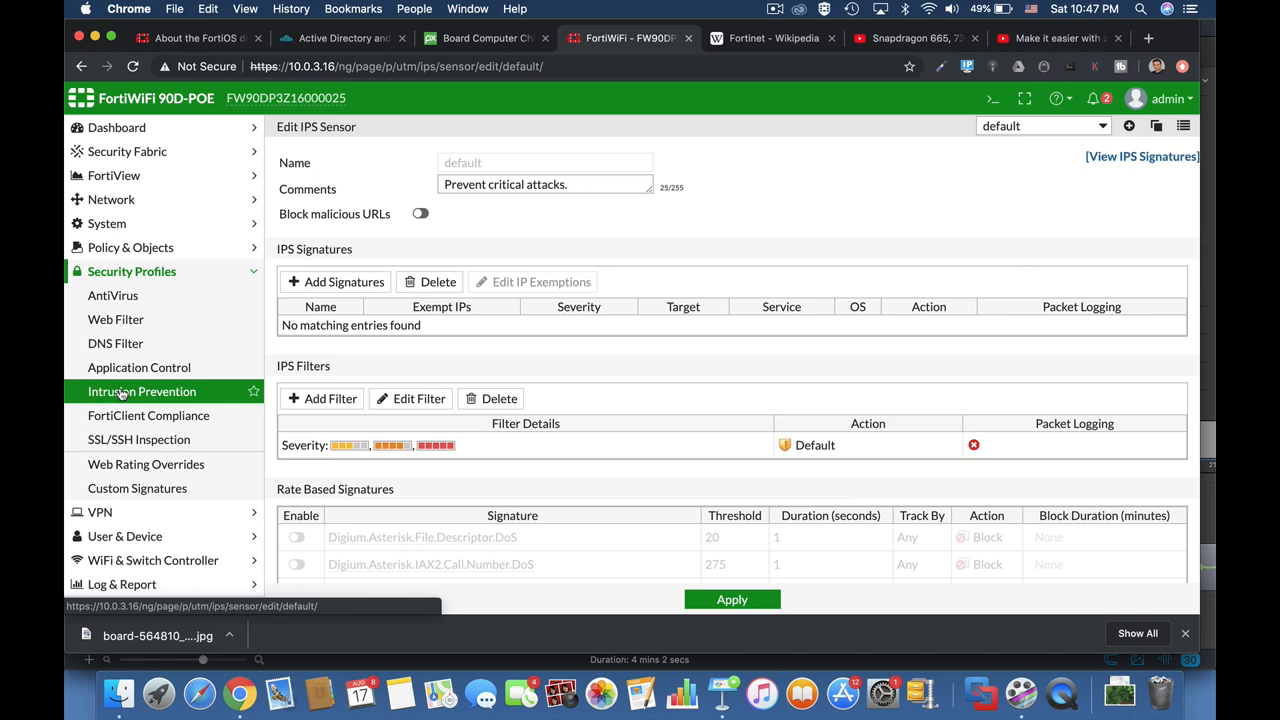
scroll(down, 3)
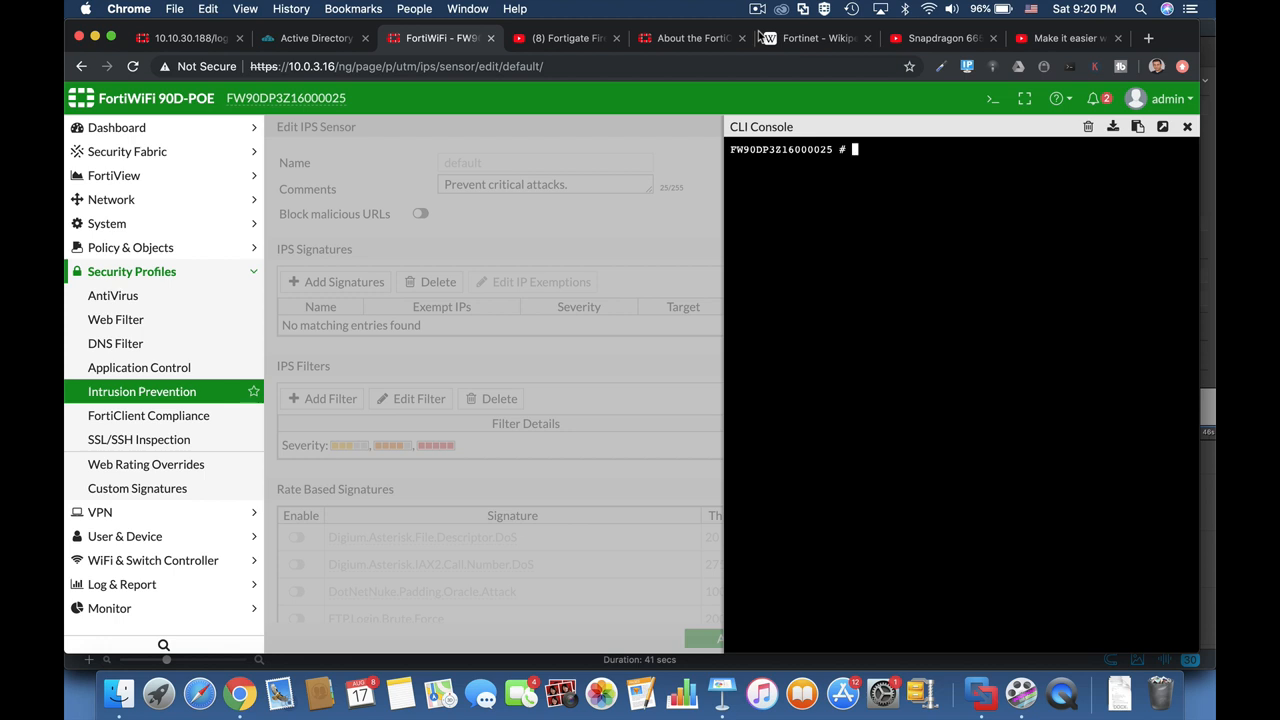
Run 'diag sys top' in the CLI Console and scroll through the process list.
text(diag sys)
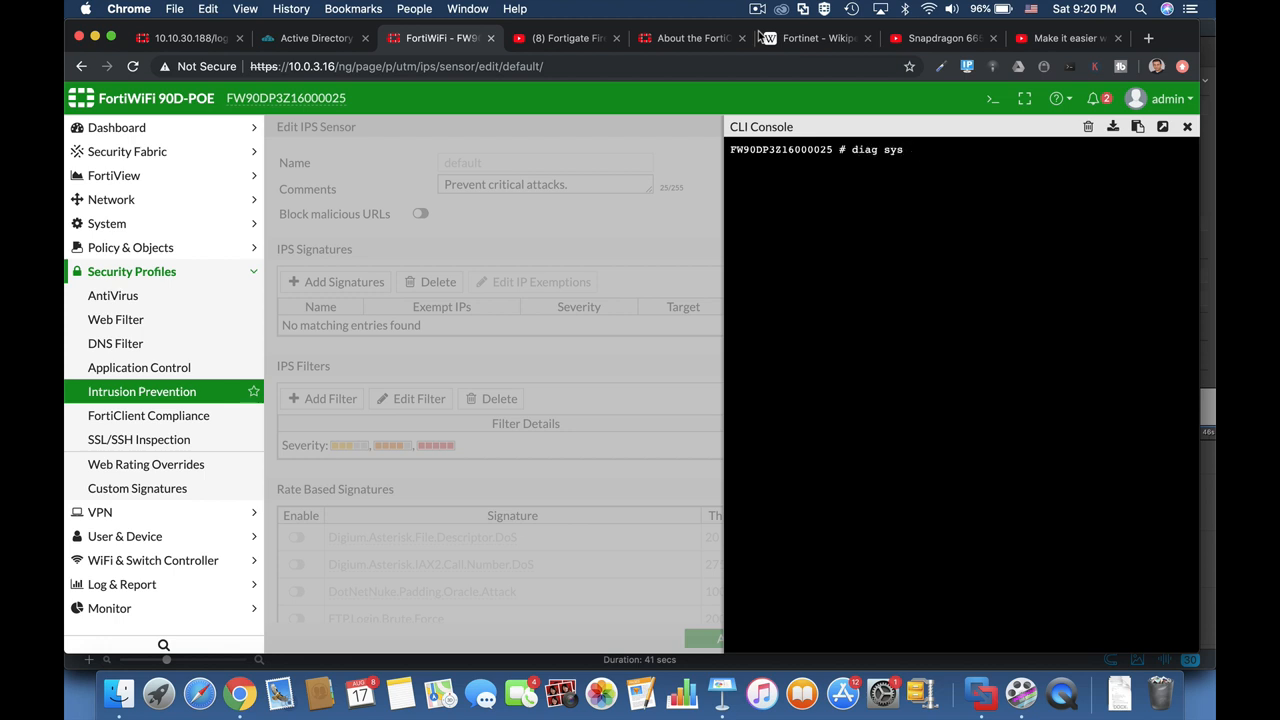
text(top)
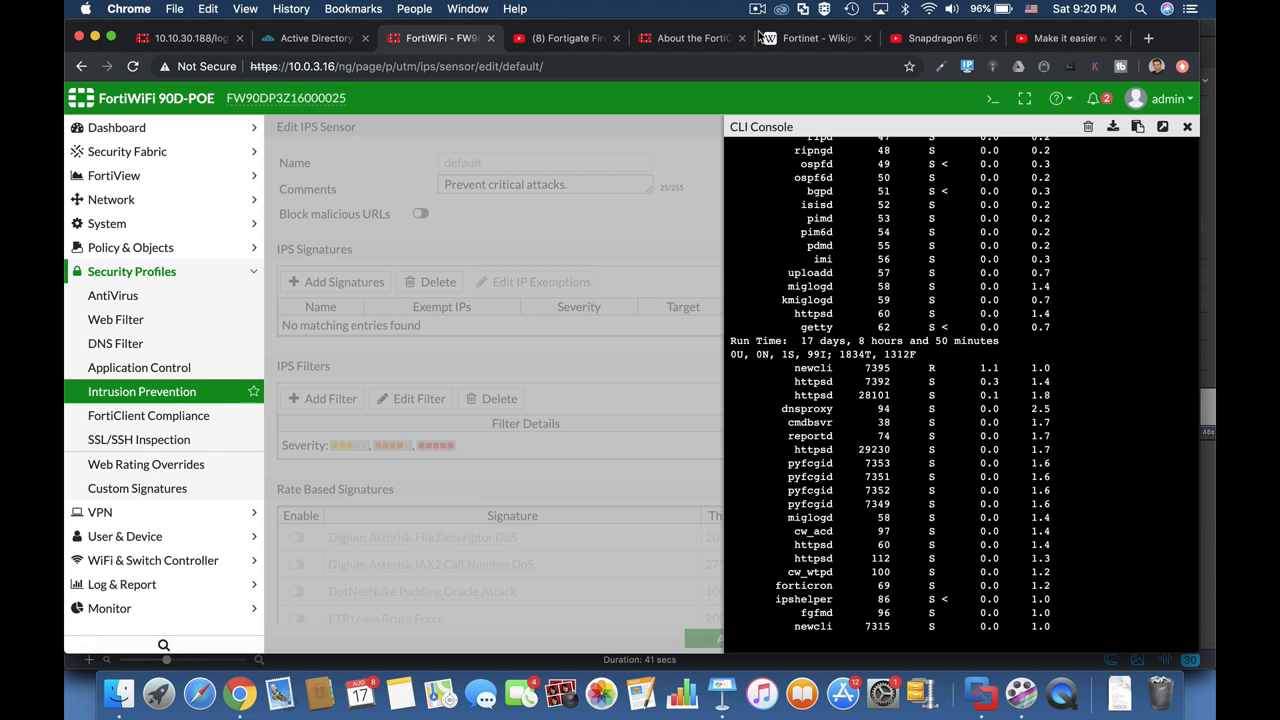
scroll(down, 3)
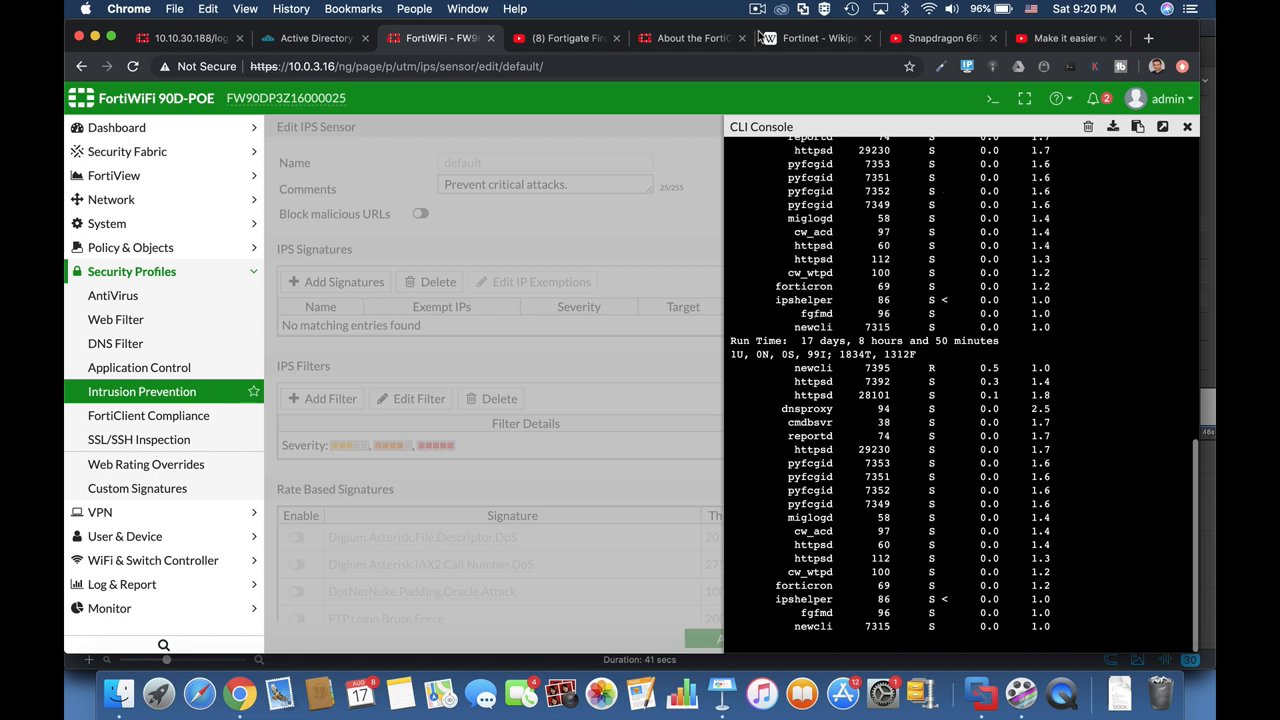
Rerun as 'diag sys top 5 20' for 5-second refreshes showing 20 processes.
text(diag)
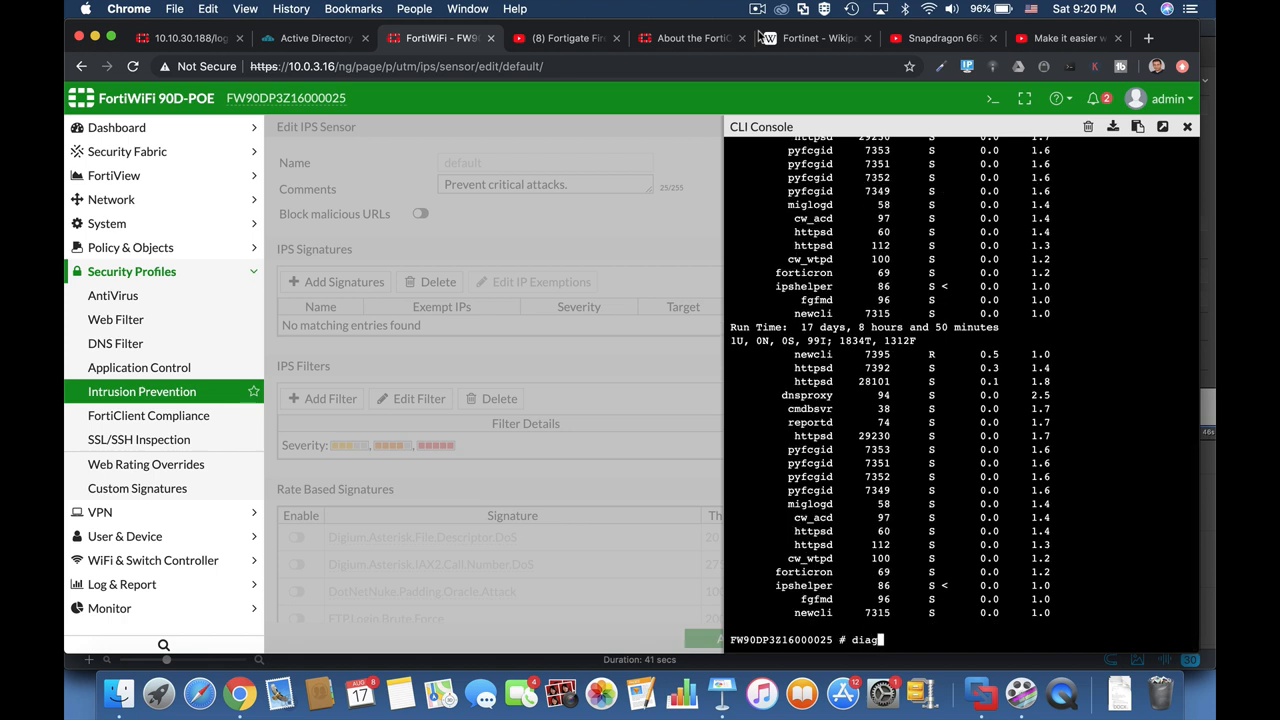
text(sys top)
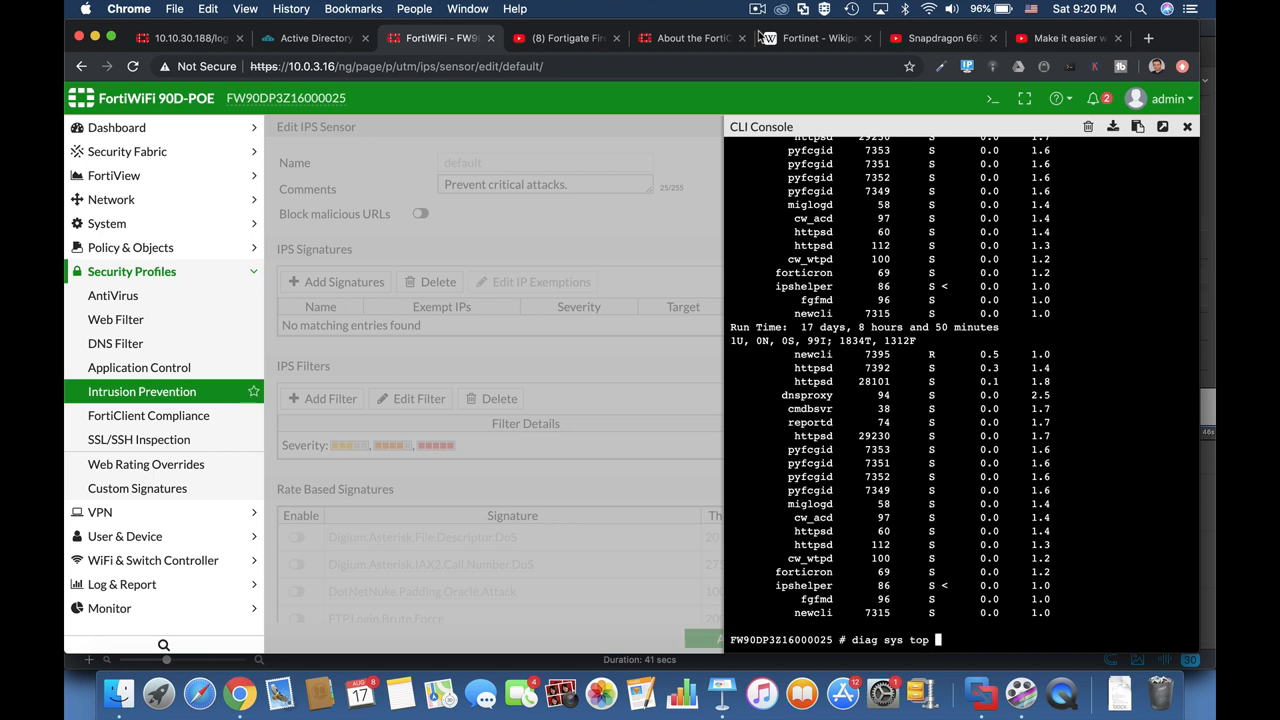
text(5)
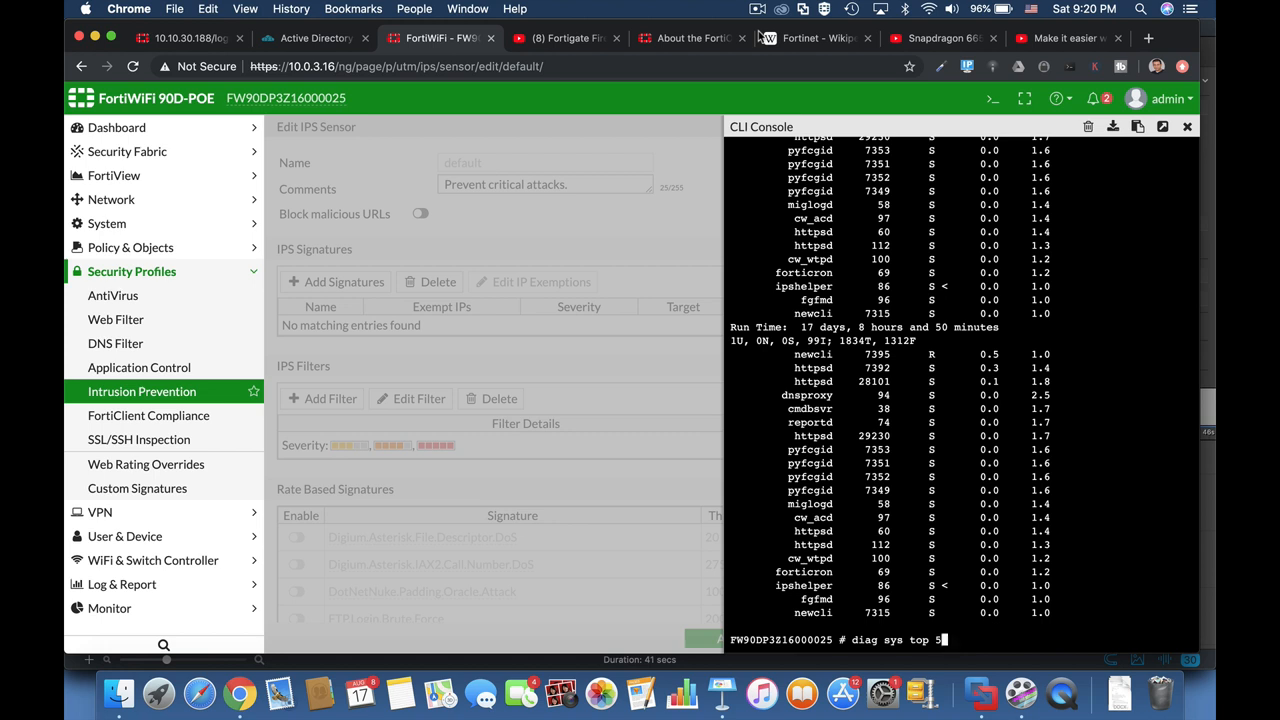
text(20)
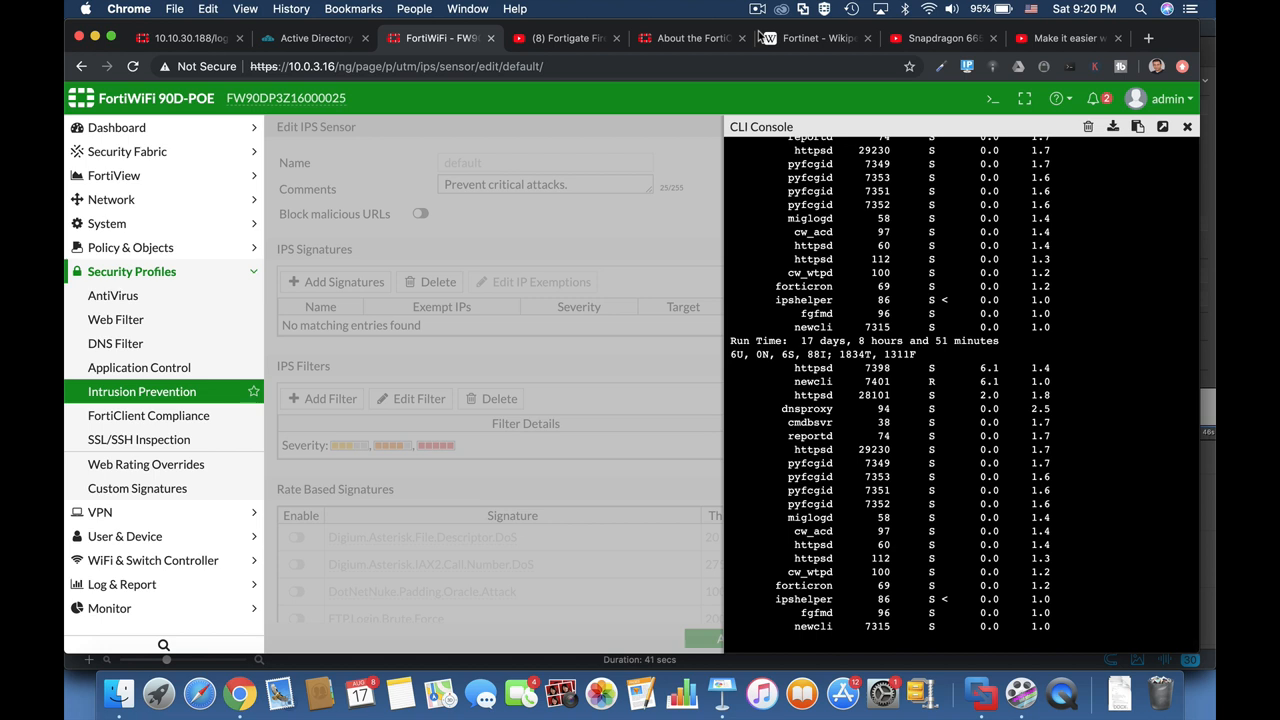
mouse_move(948, 57)
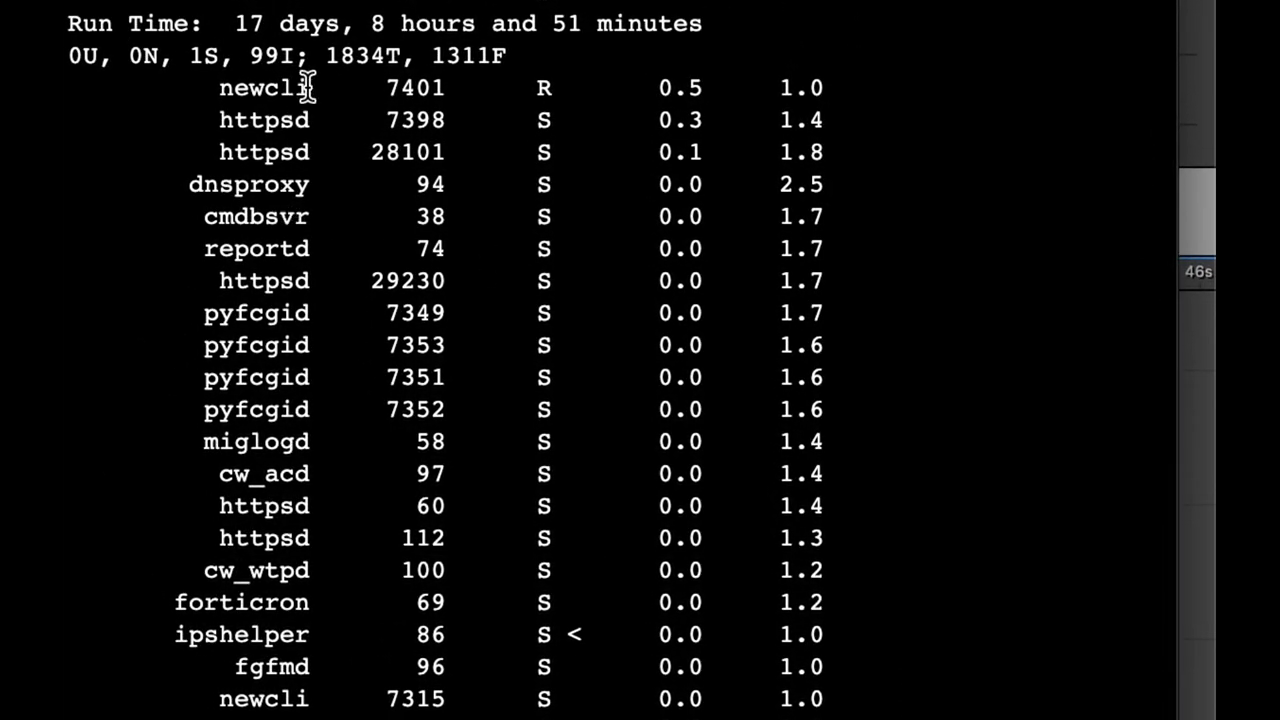
mouse_move(290, 180)
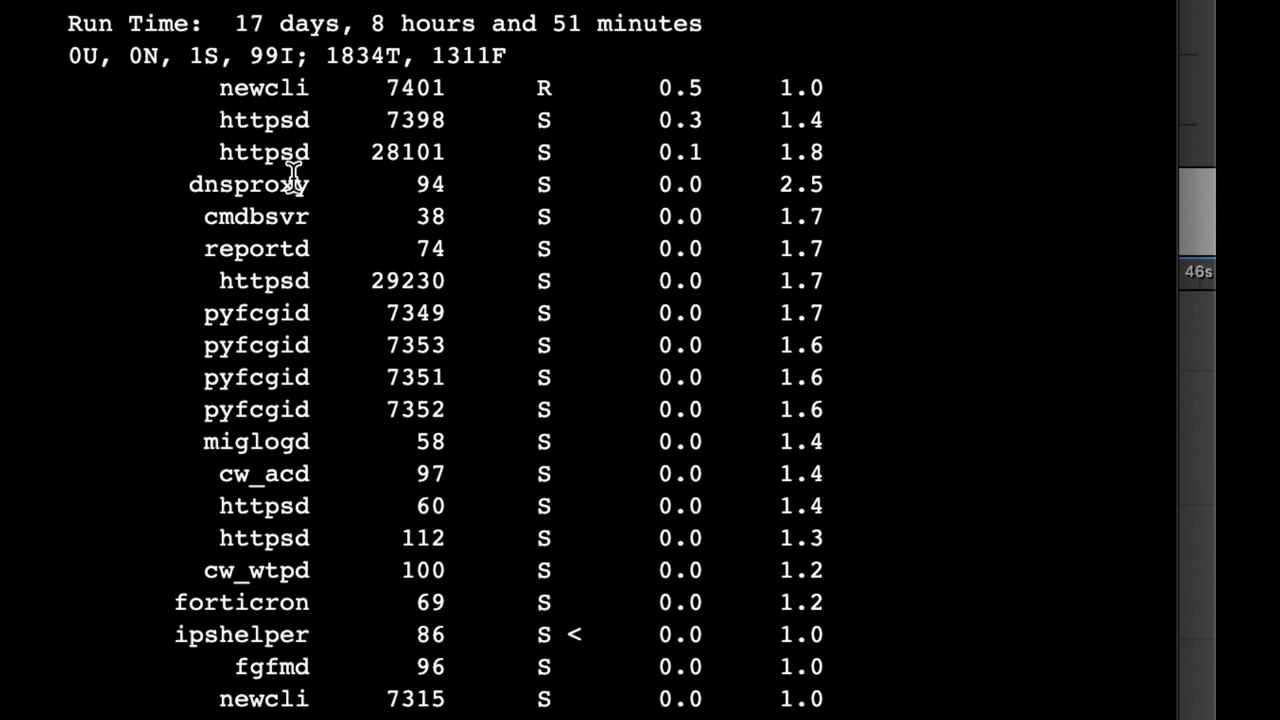
mouse_move(465, 88)
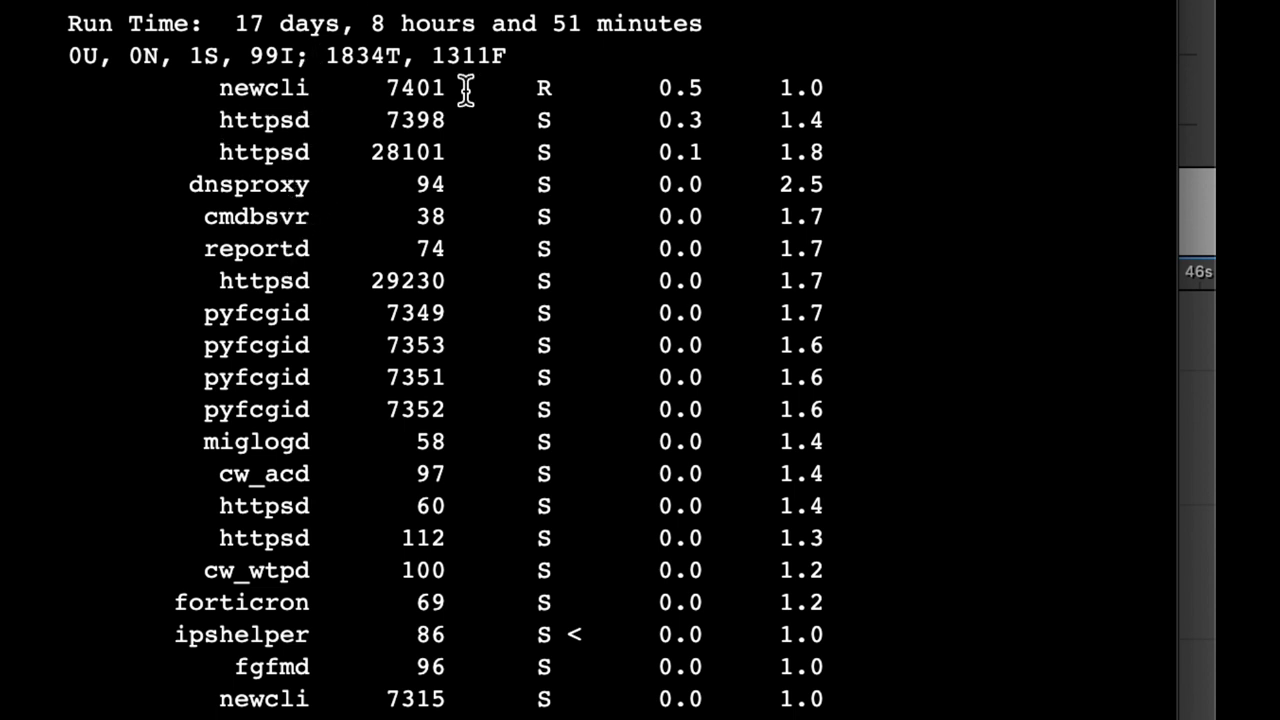
mouse_move(195, 523)
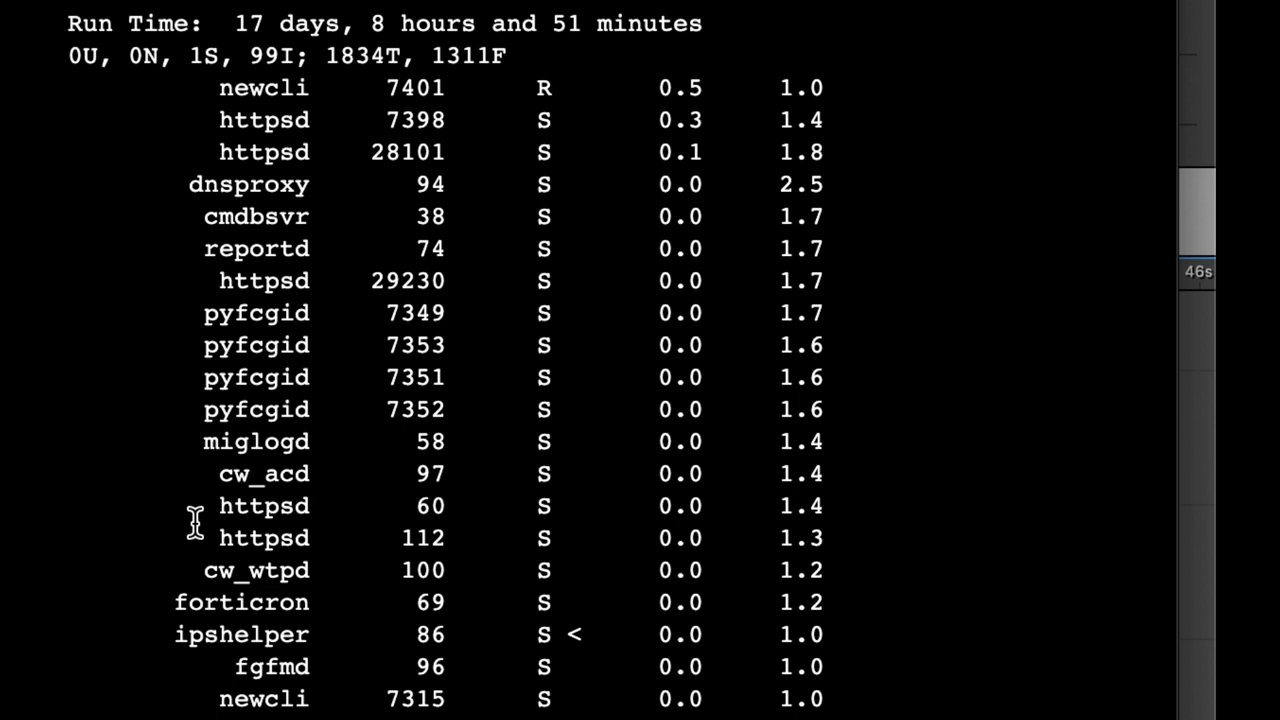
mouse_move(280, 152)
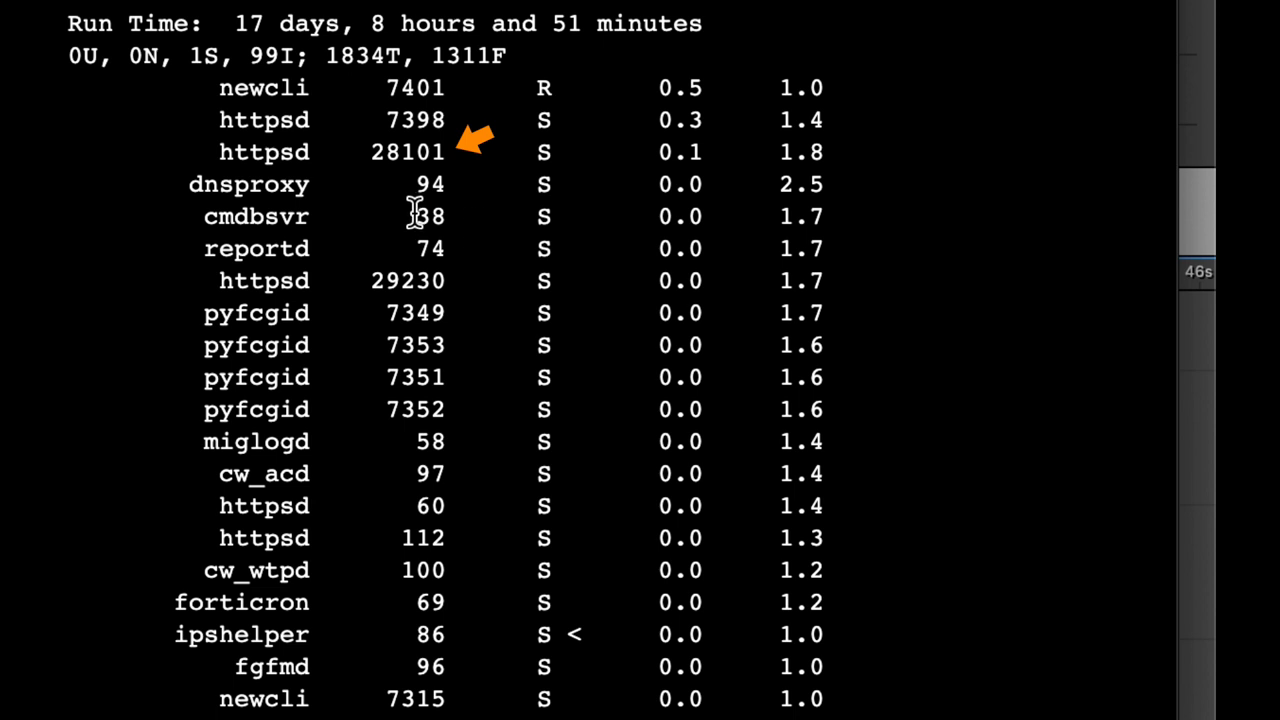
mouse_move(427, 100)
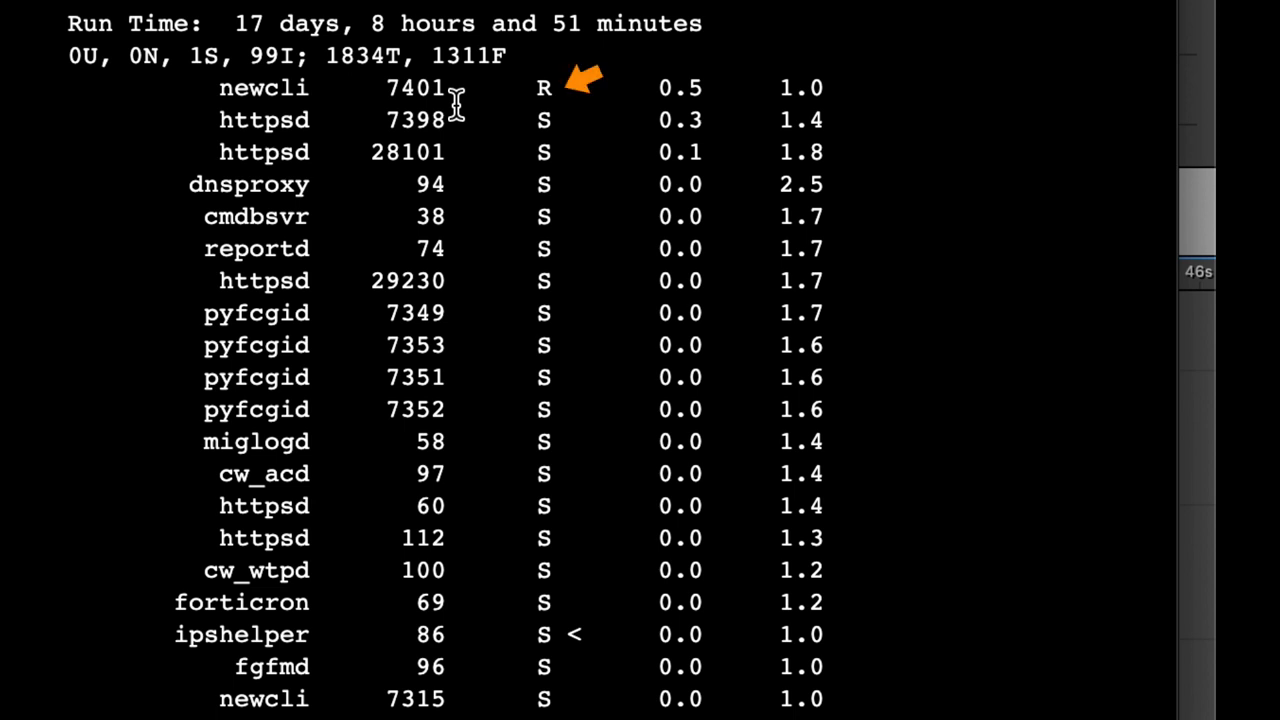
mouse_move(567, 112)
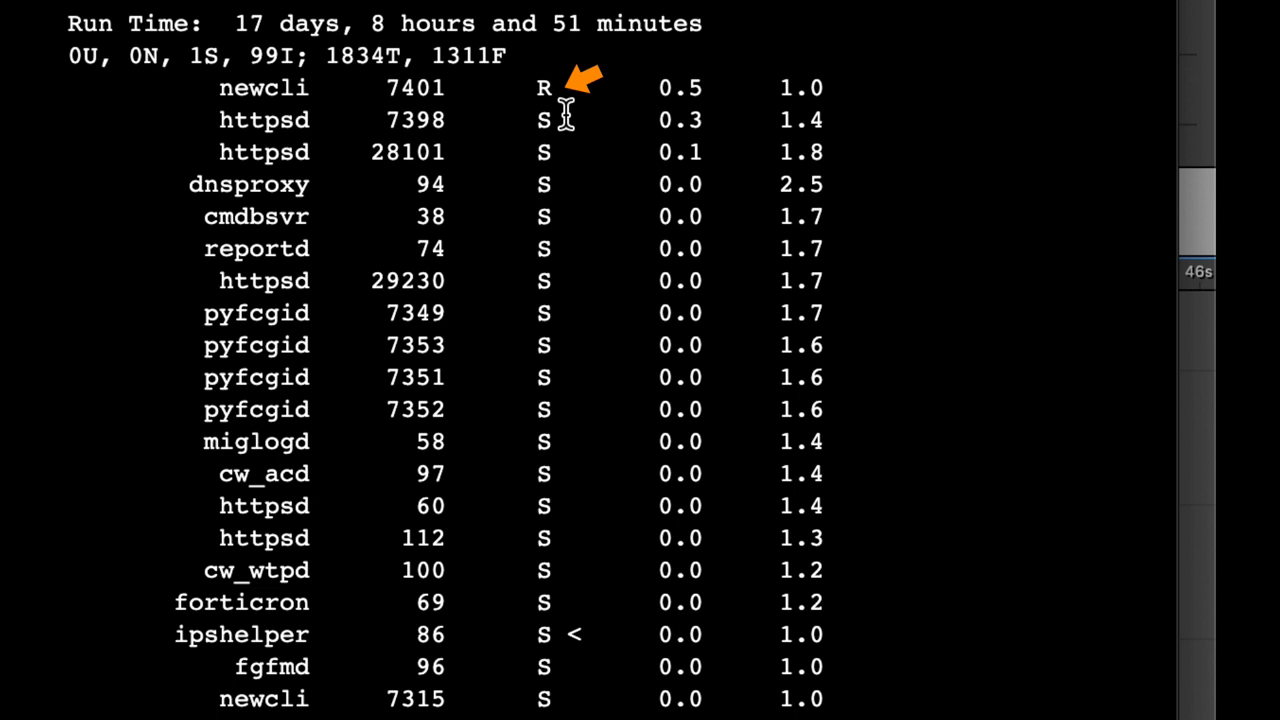
mouse_move(567, 107)
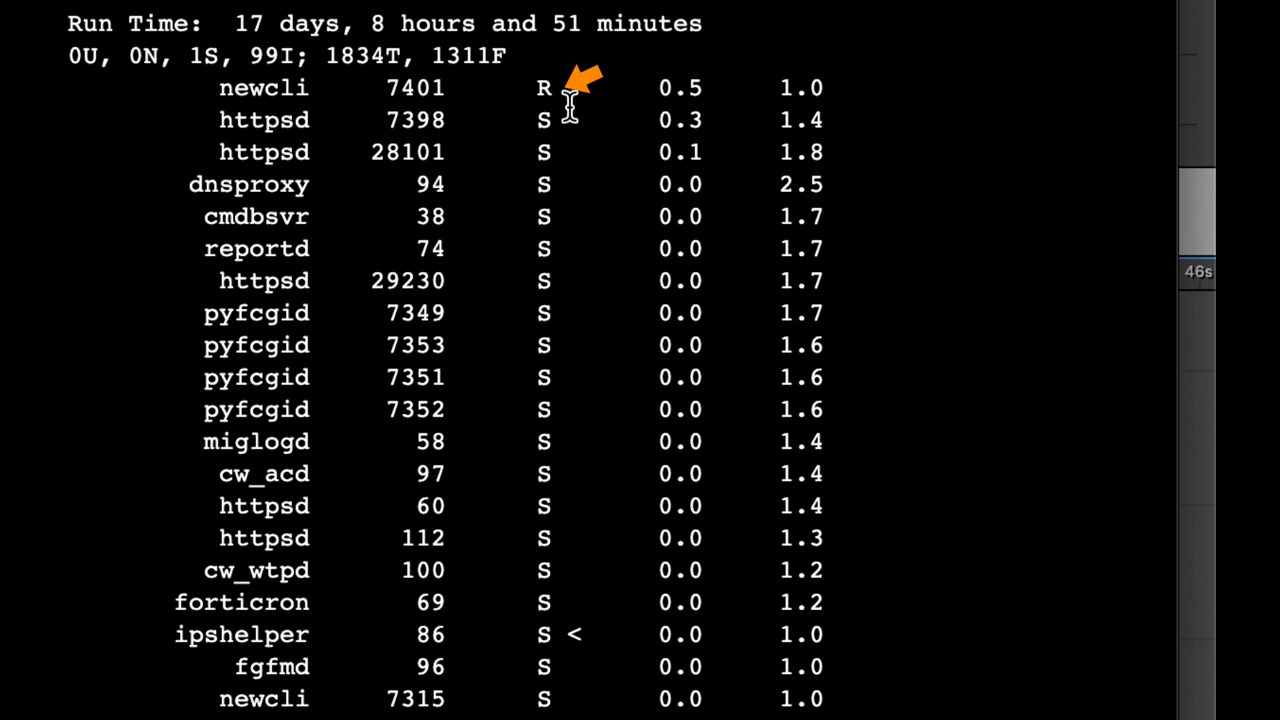
mouse_move(565, 95)
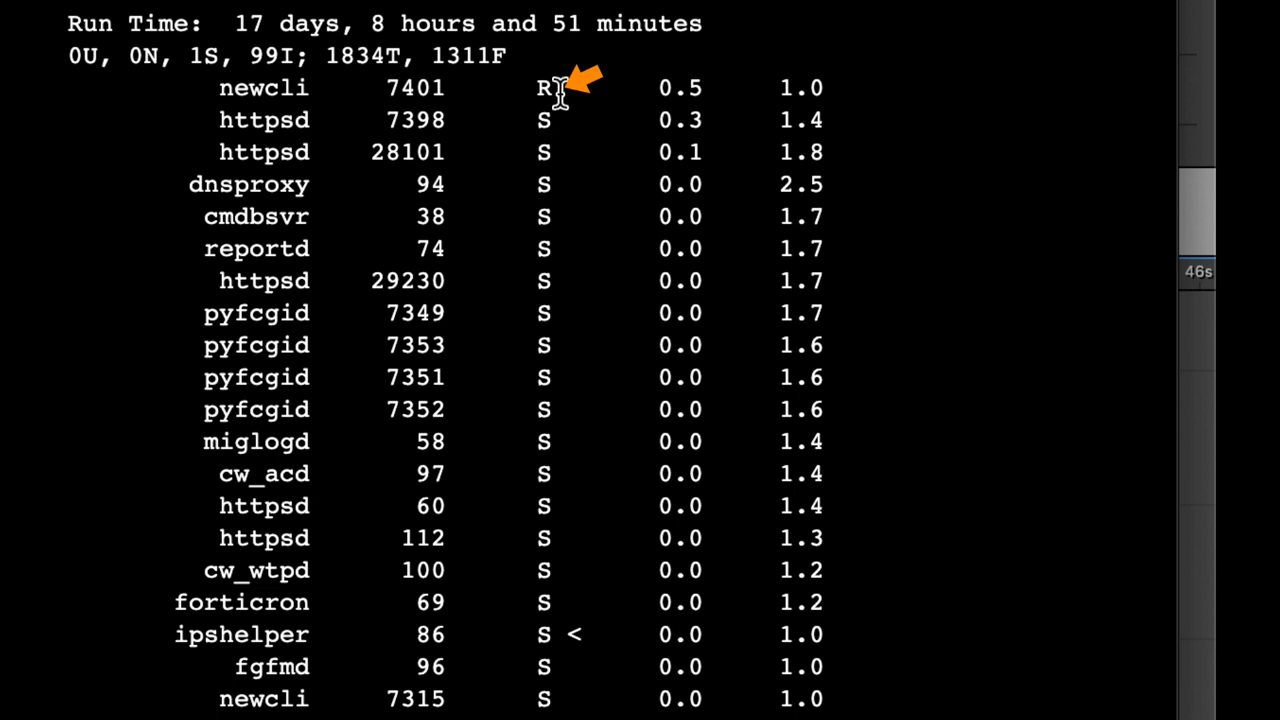
mouse_move(320, 185)
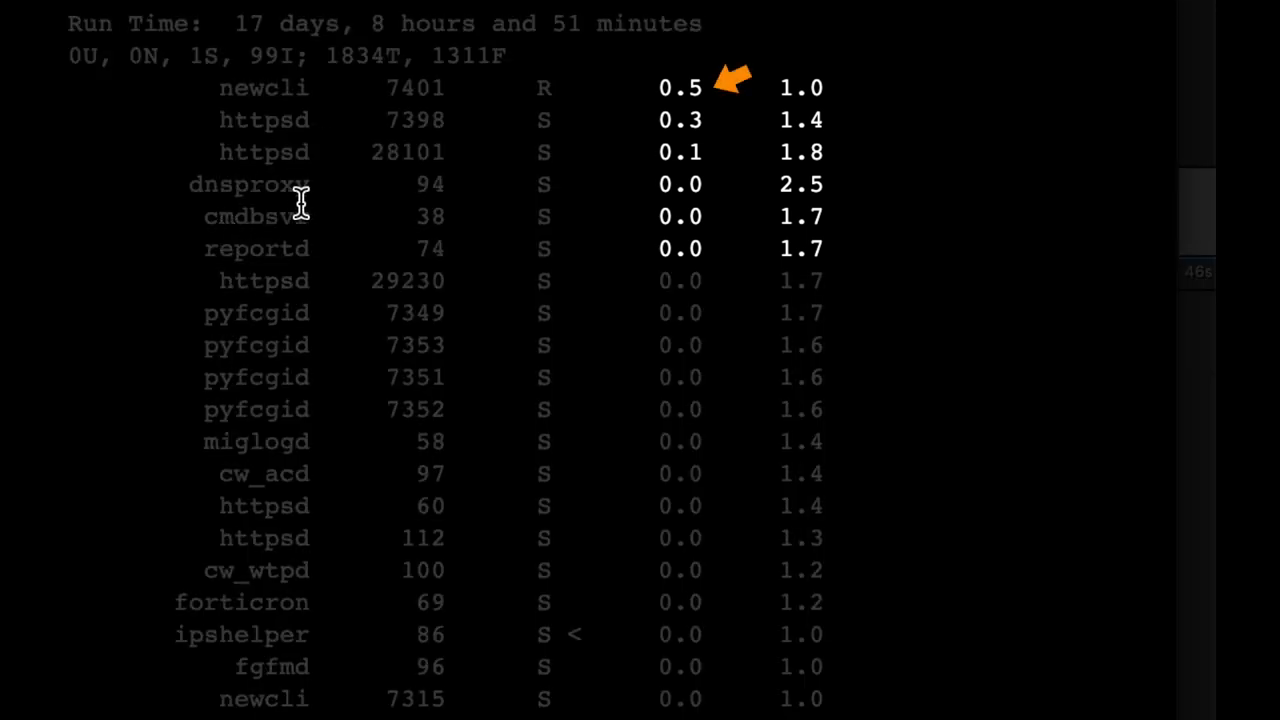
mouse_move(415, 215)
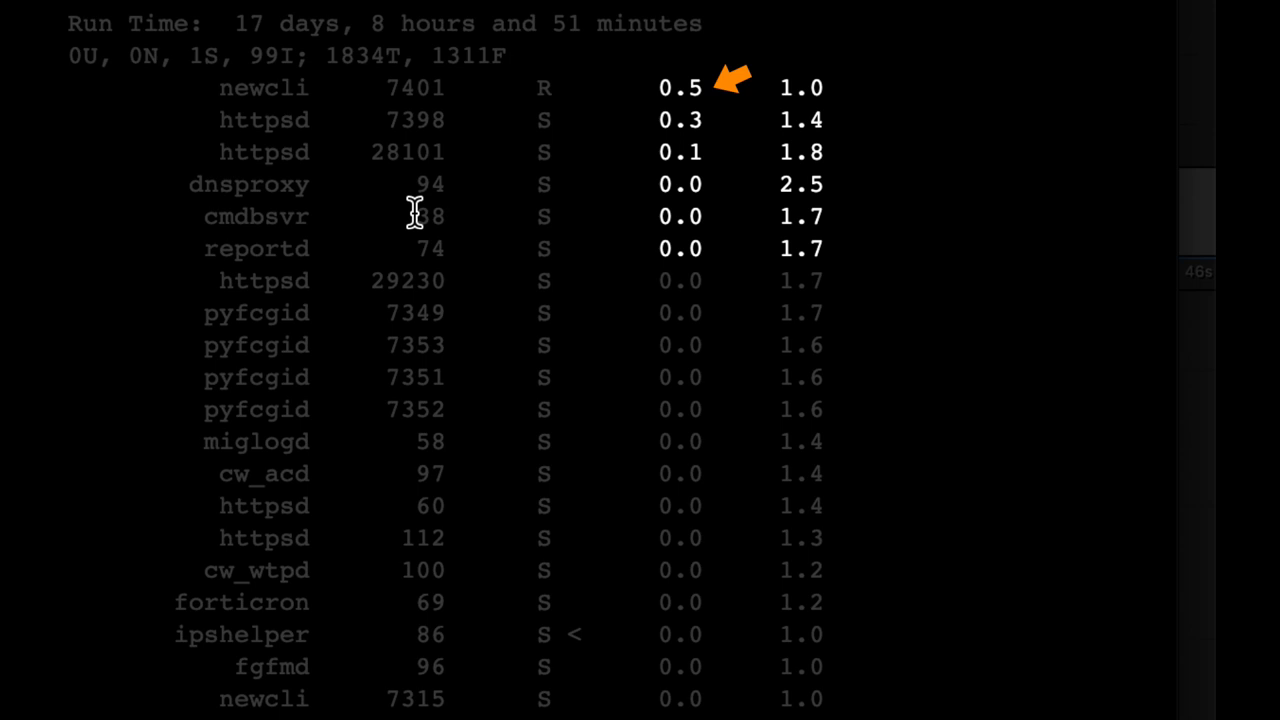
mouse_move(455, 105)
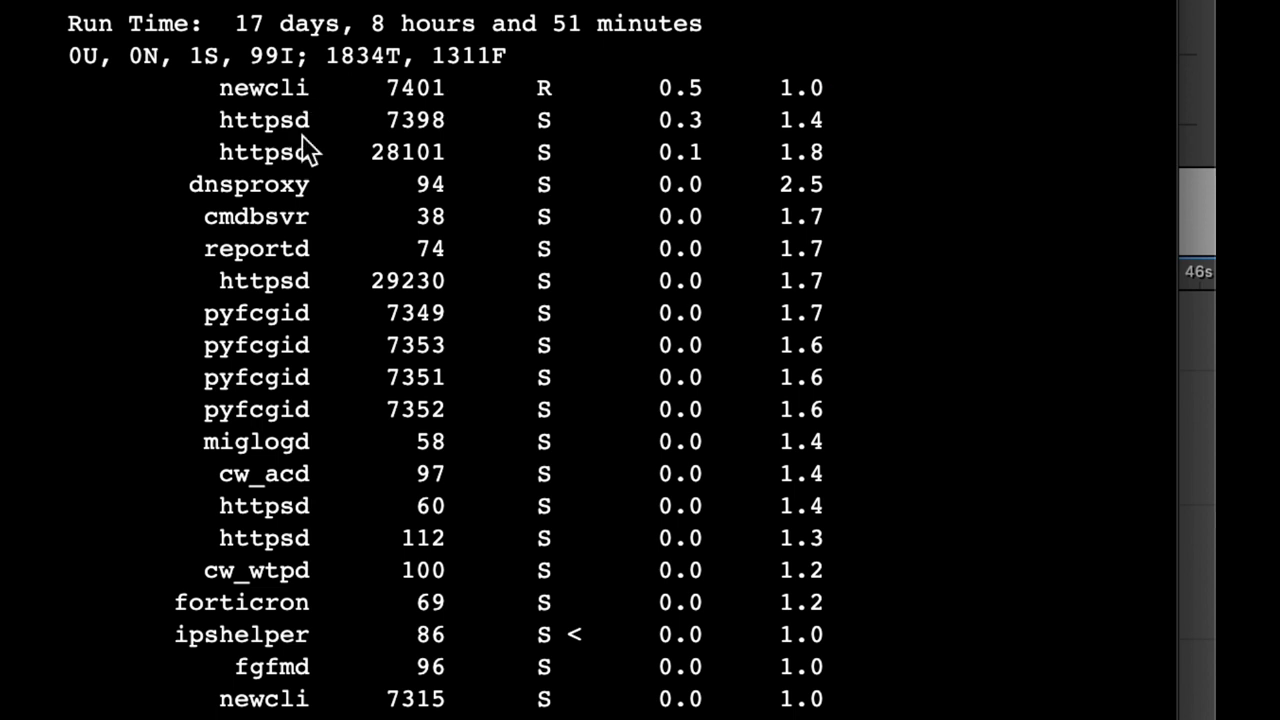
mouse_move(325, 35)
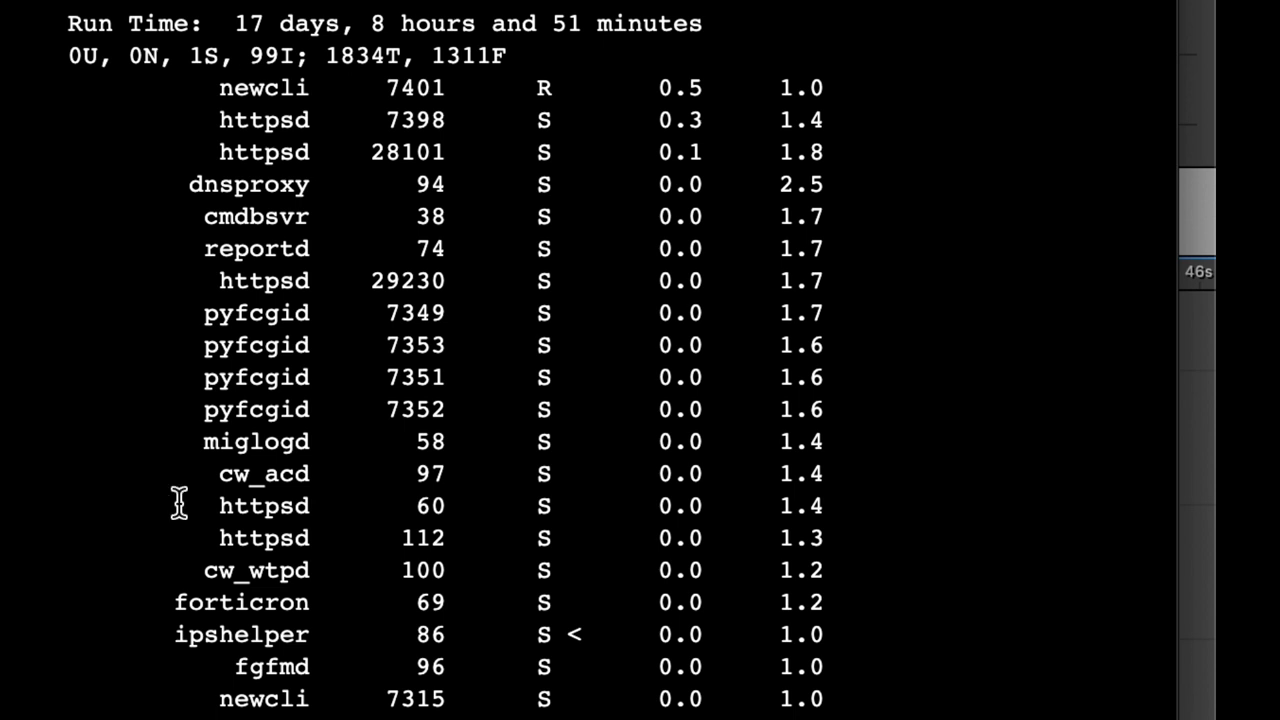
mouse_move(335, 150)
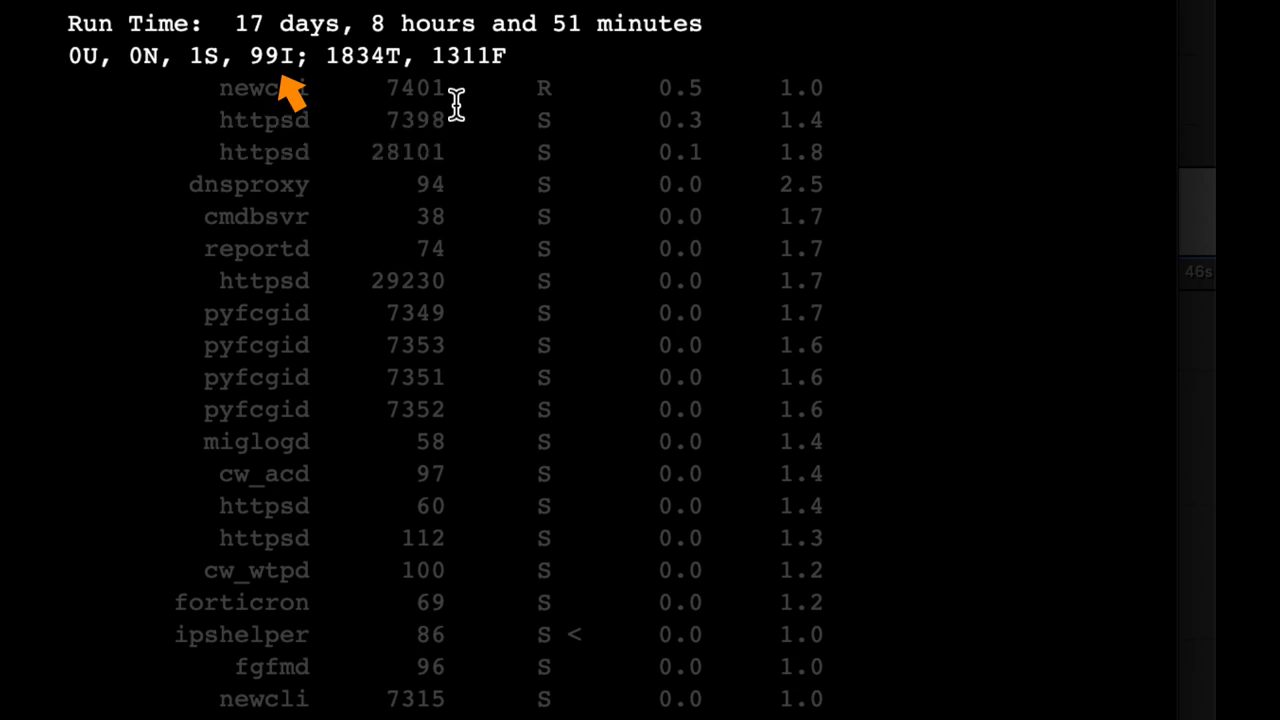
mouse_move(530, 115)
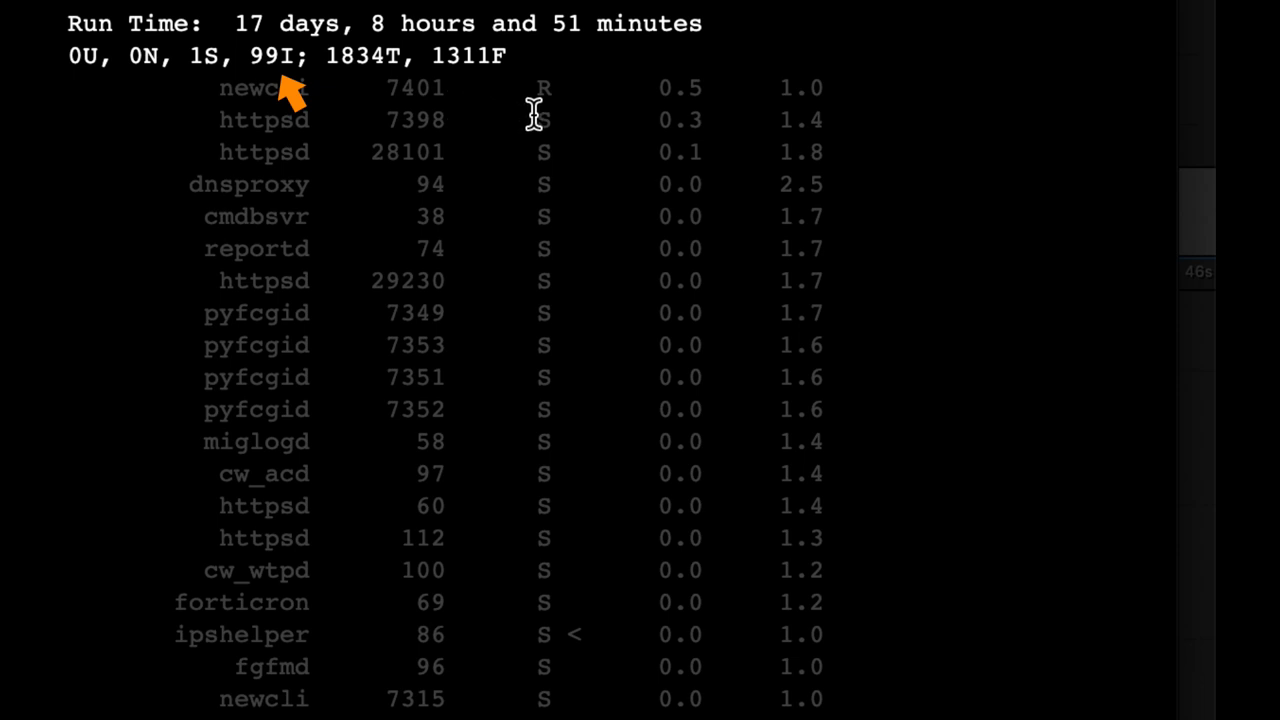
mouse_move(570, 107)
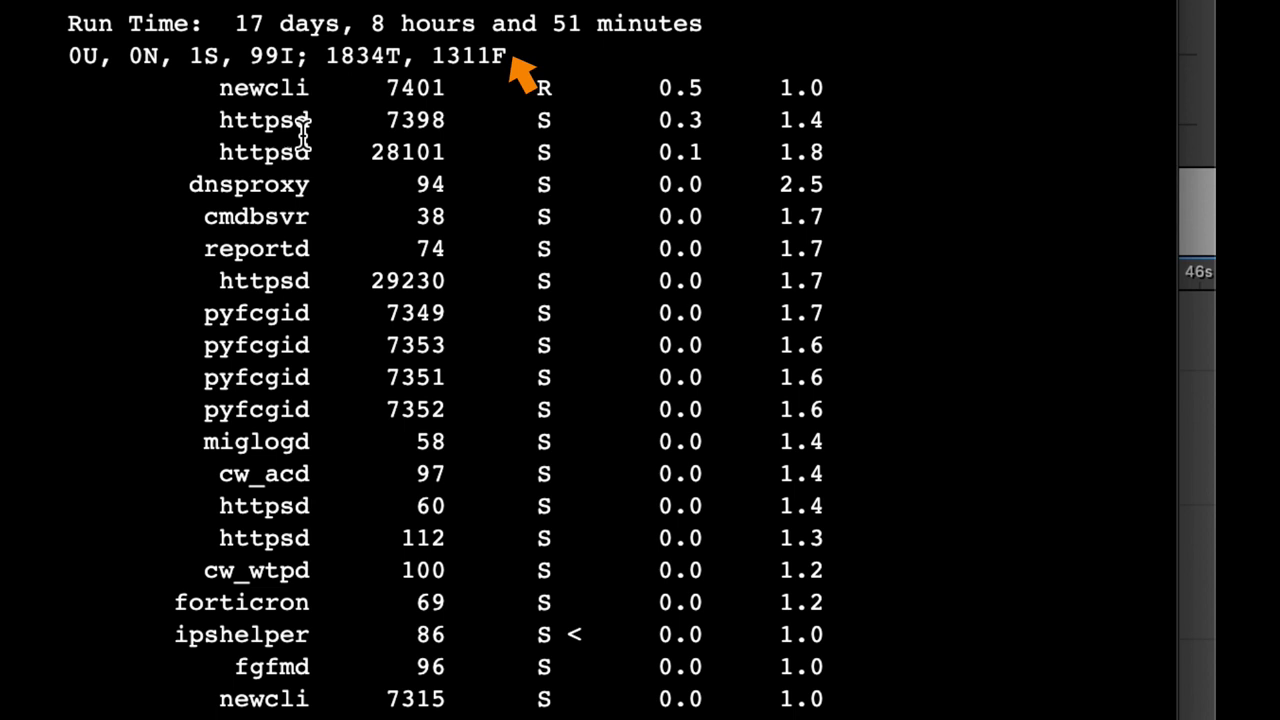
mouse_move(305, 45)
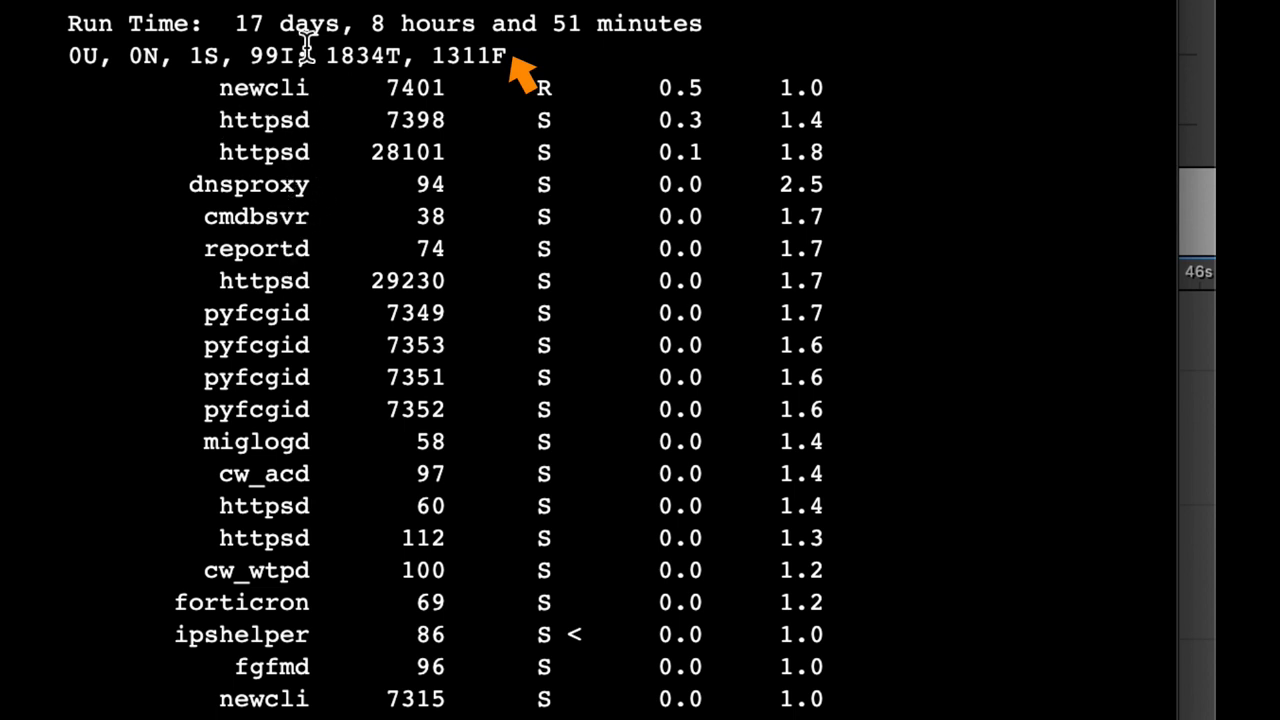
mouse_move(165, 455)
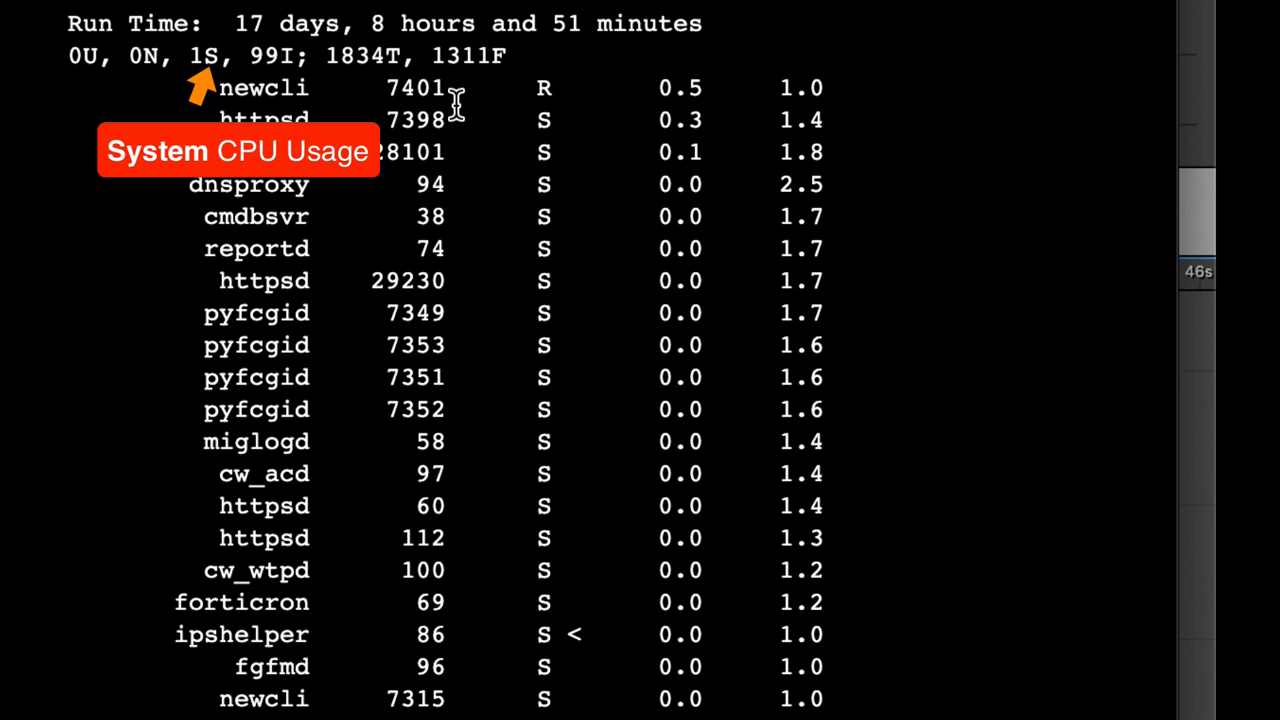
mouse_move(530, 115)
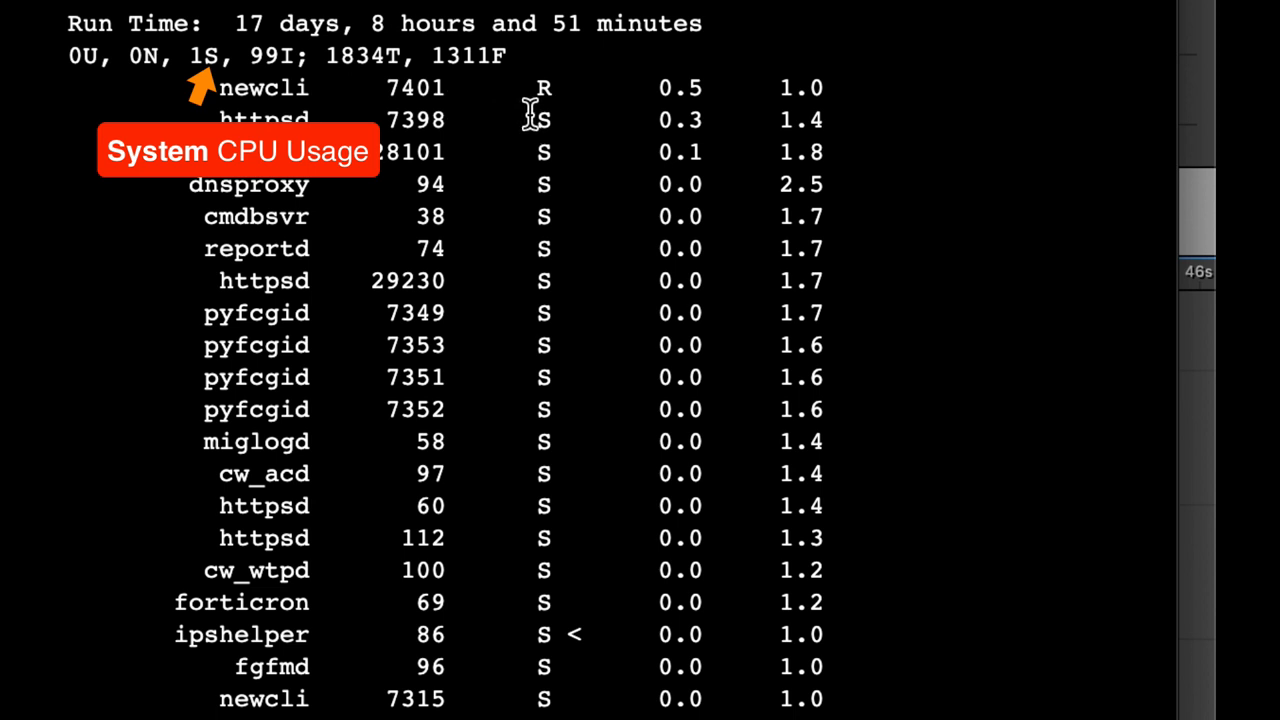
mouse_move(568, 108)
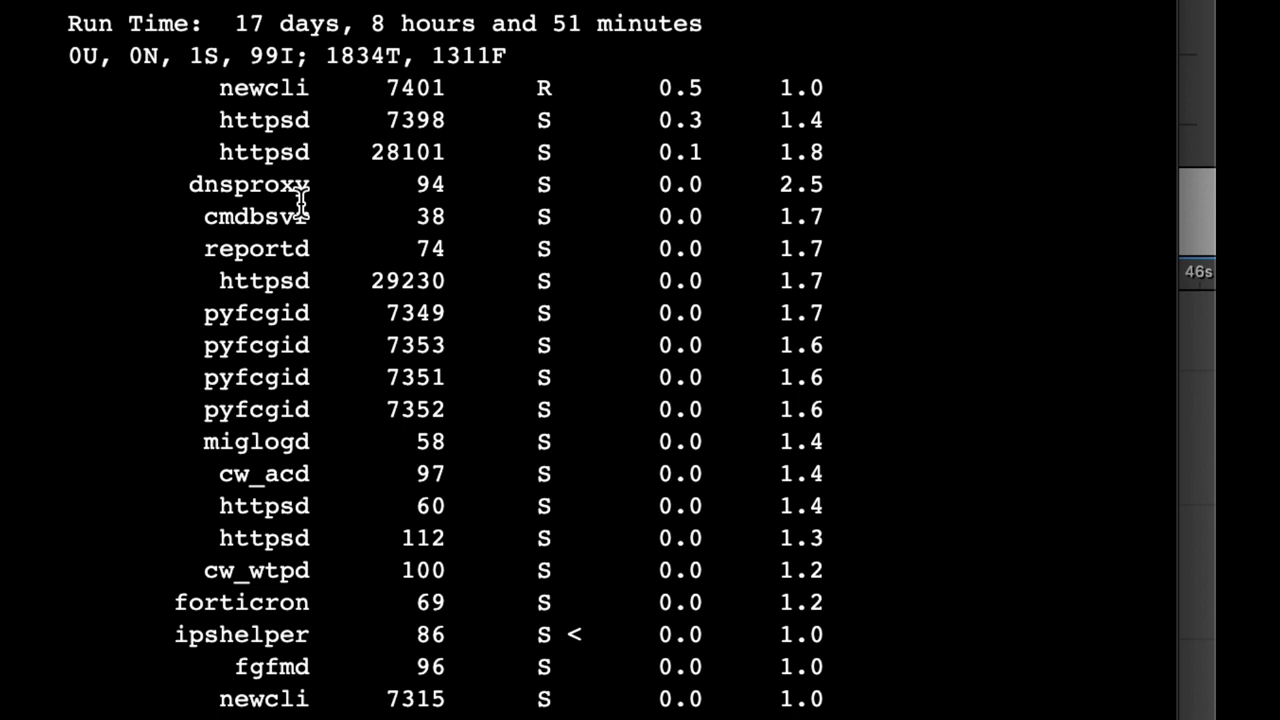
mouse_move(414, 212)
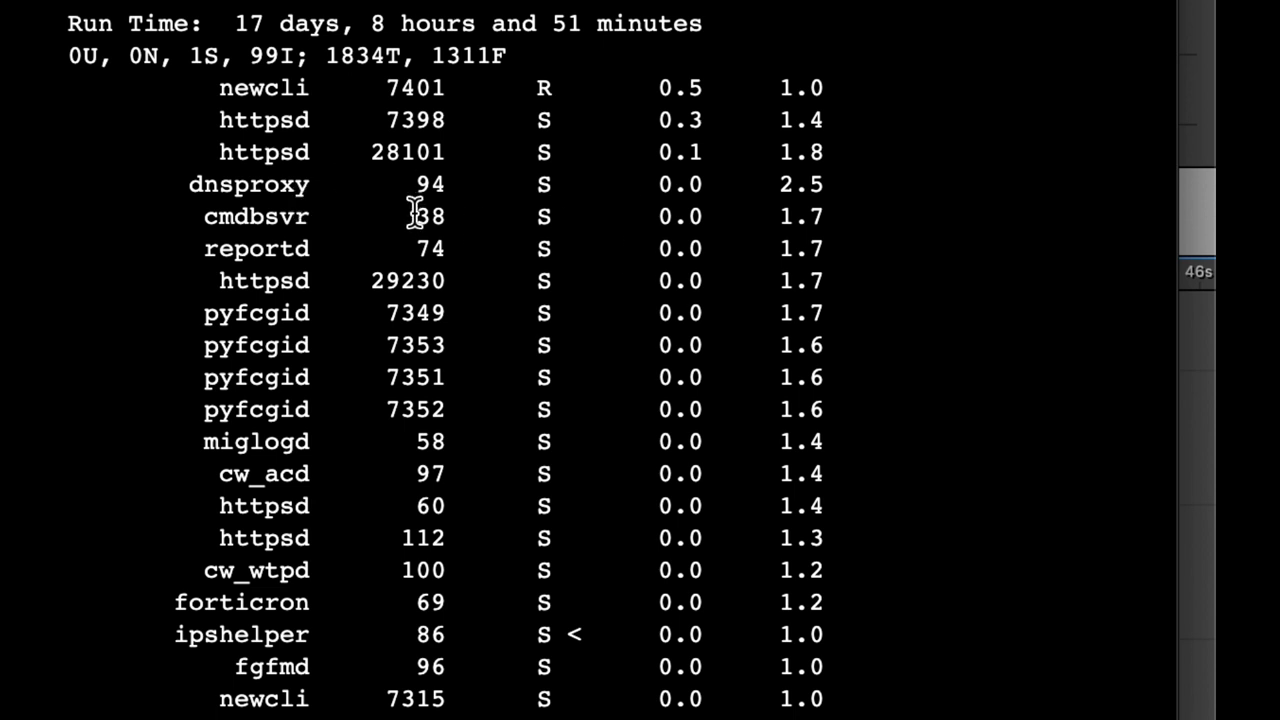